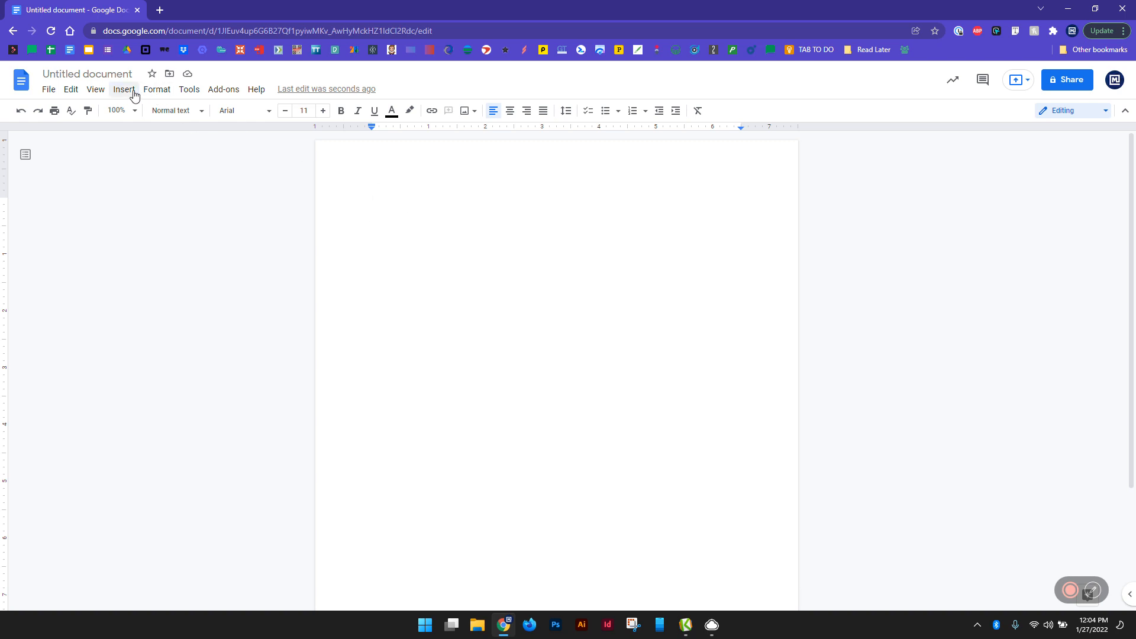
- Insert a table with two cells on top and one merged full-width cell below
left_click(123, 89)
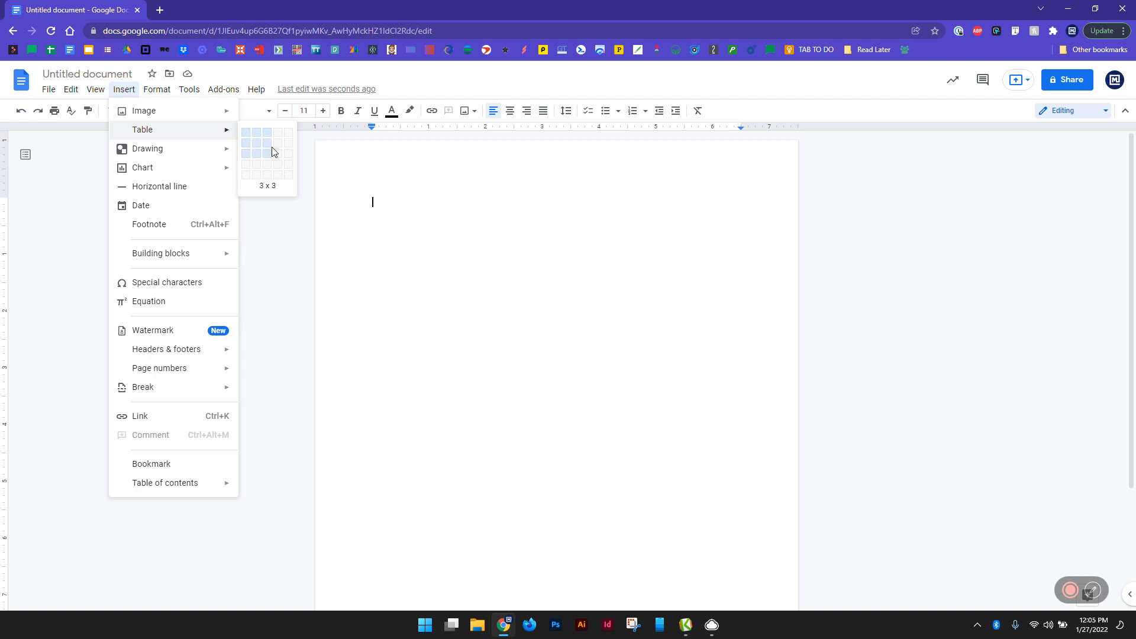
mouse_move(256, 143)
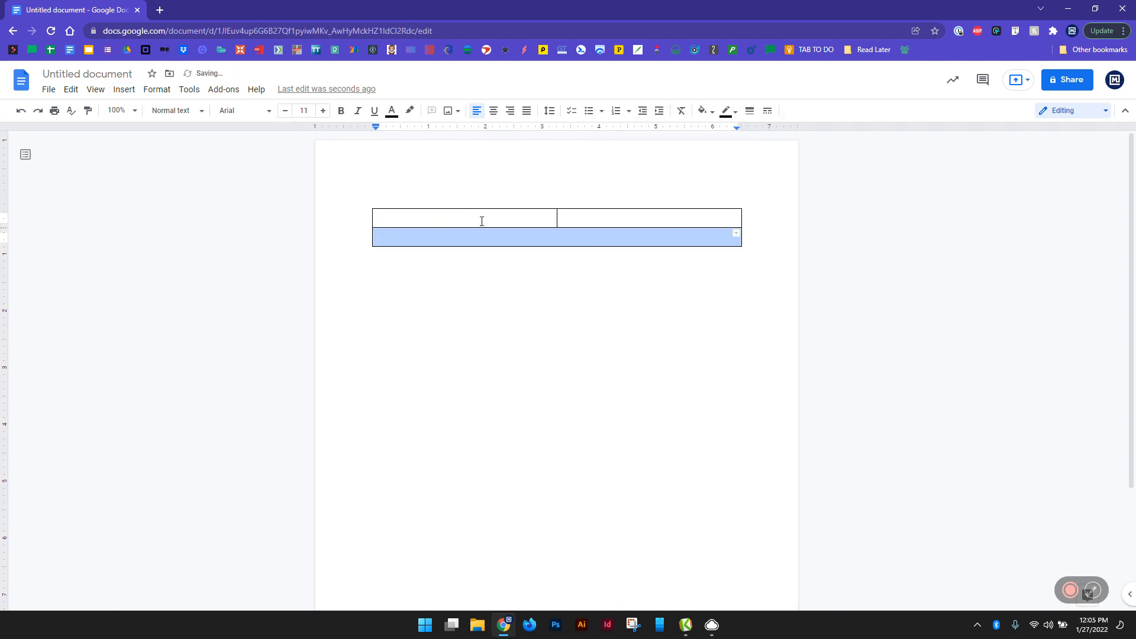
- Upload a small logo image from the computer into the narrow top-left cell and resize it
left_click(464, 217)
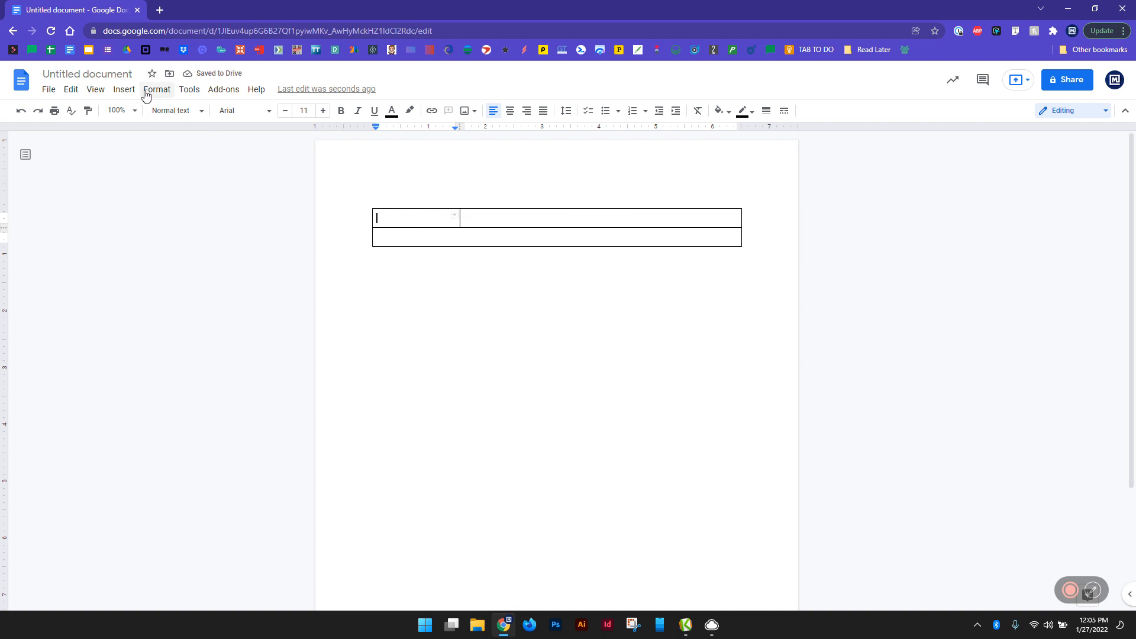
left_click(123, 89)
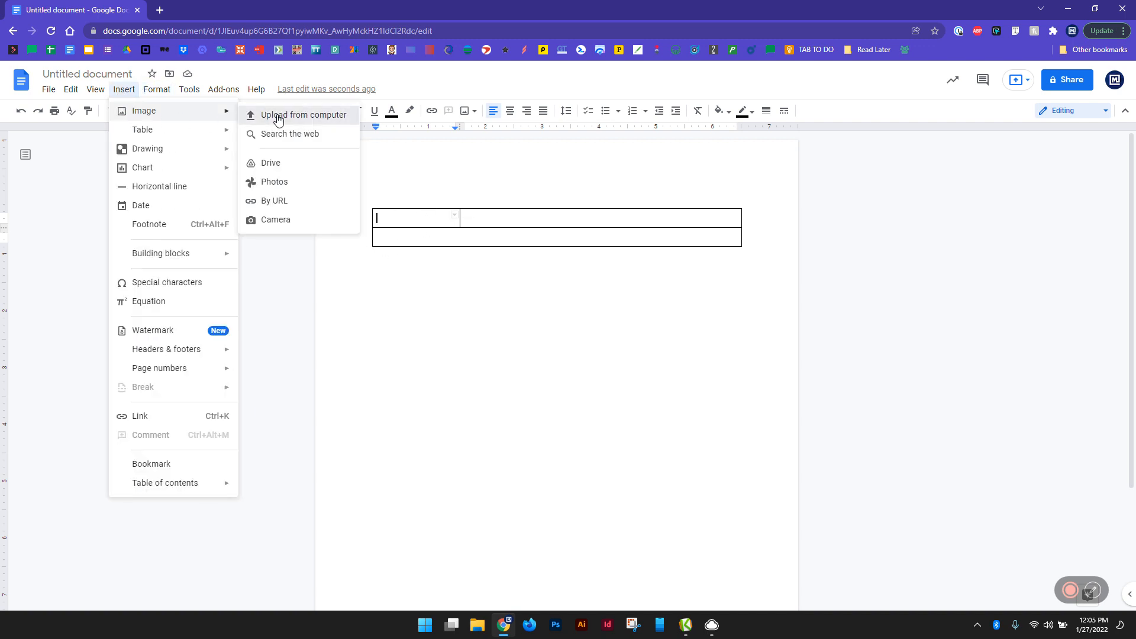
left_click(304, 115)
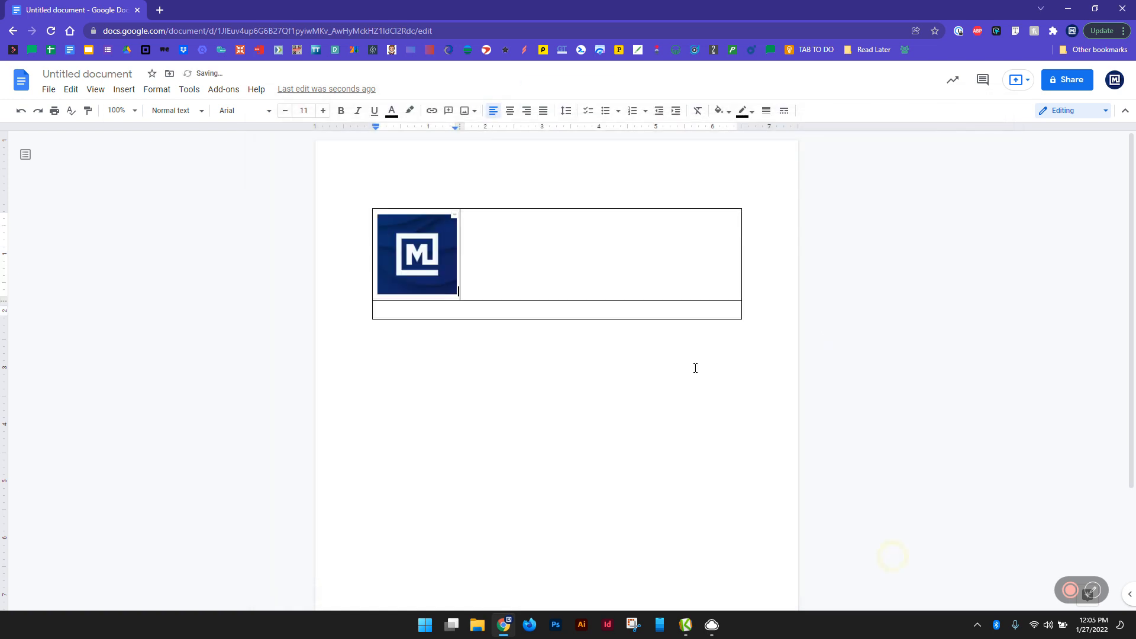
left_click(417, 253)
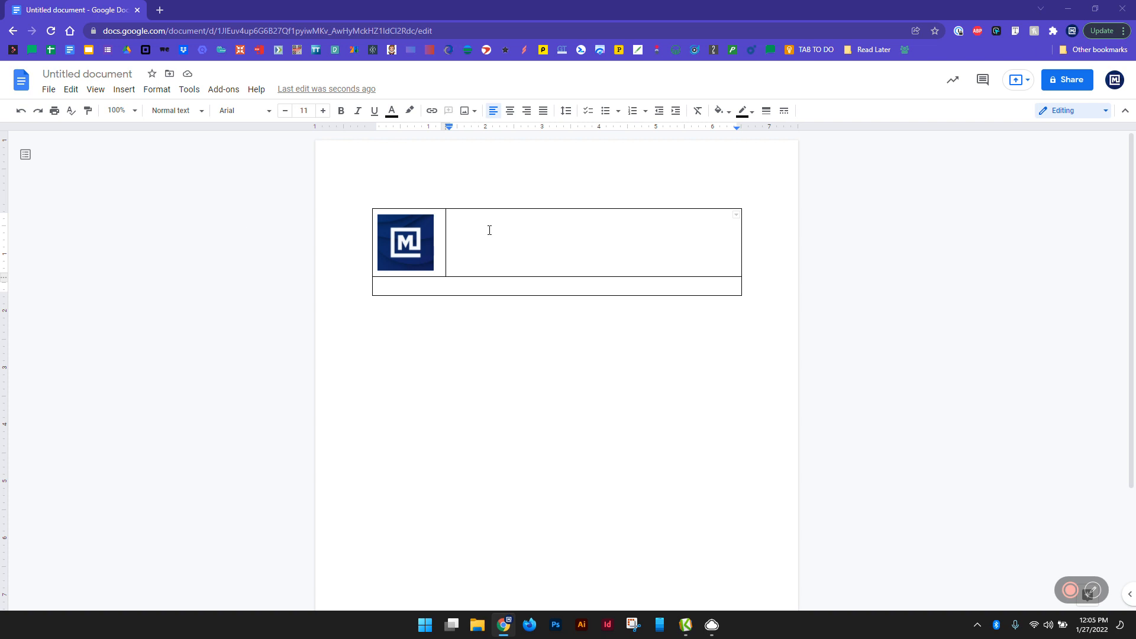
type("Matthew Sebert")
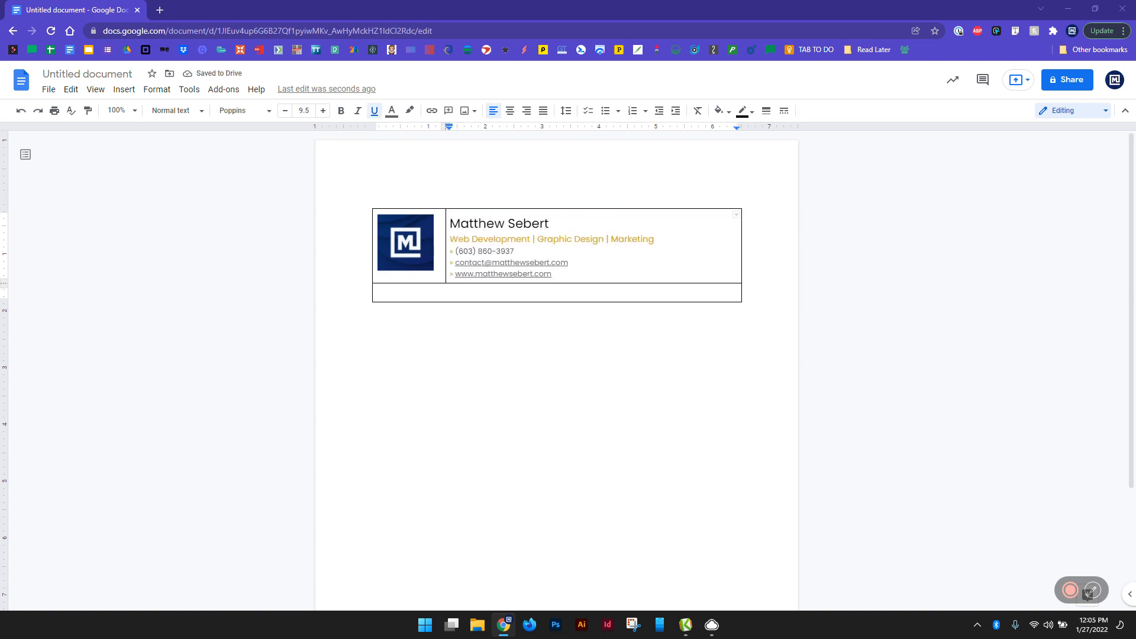
mouse_move(72, 360)
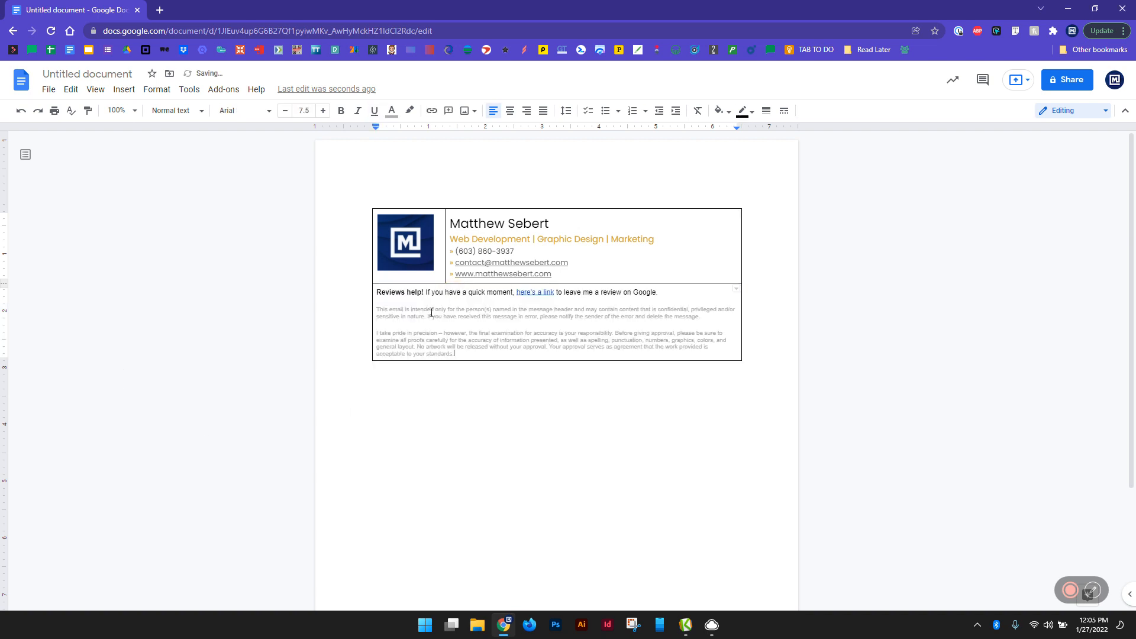
left_click(406, 243)
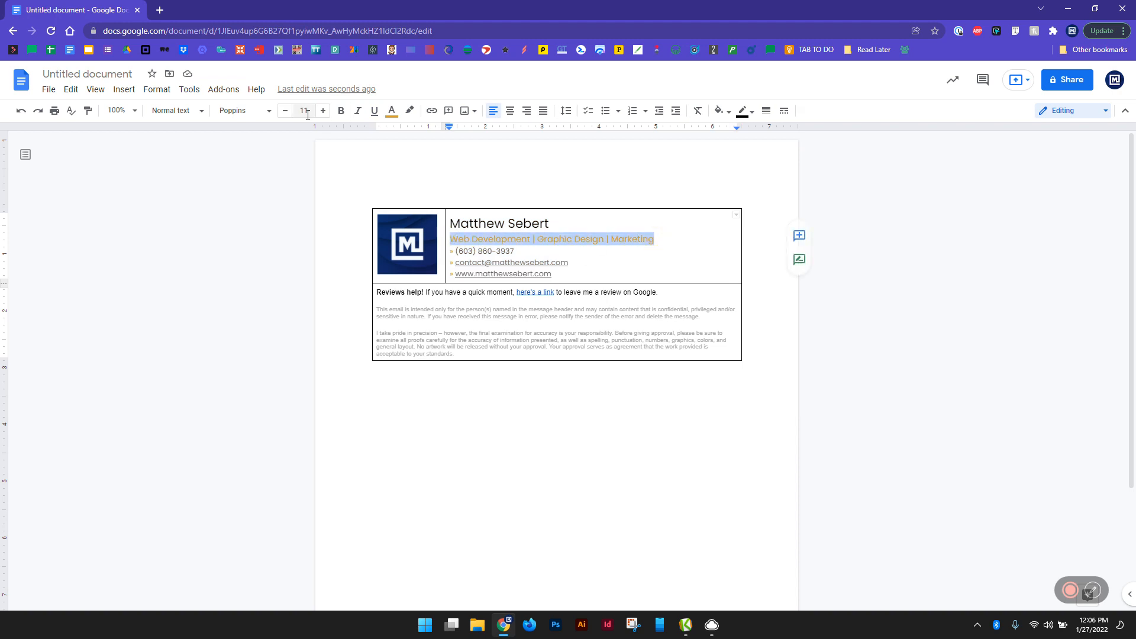
left_click(286, 110)
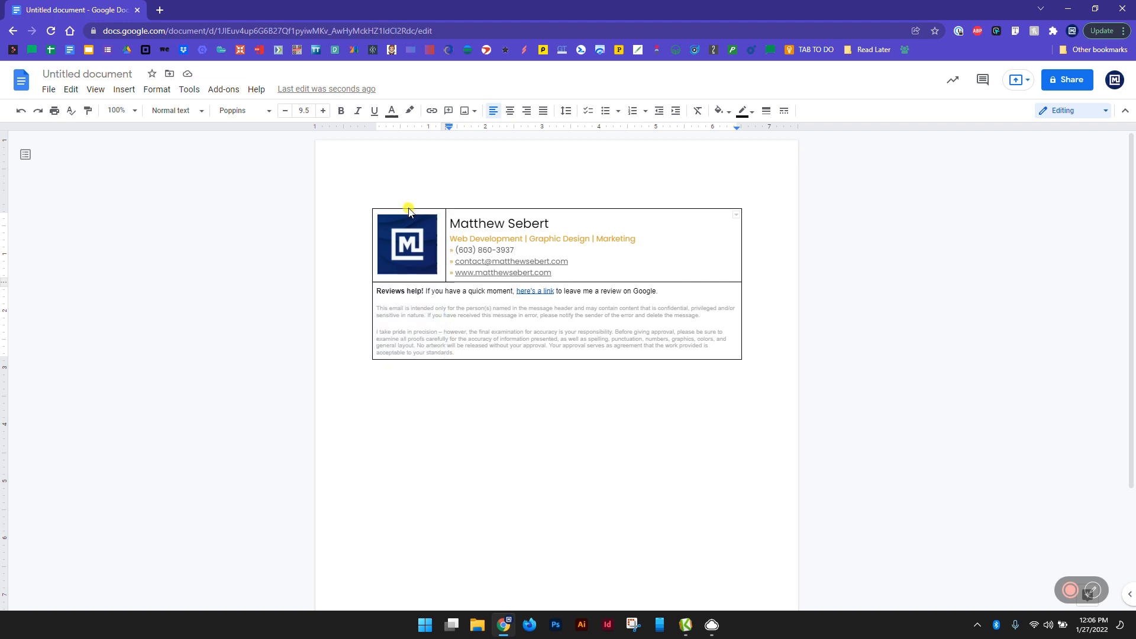
- Hide the table borders (0 pt), select the whole signature and copy it for Gmail
left_click(407, 211)
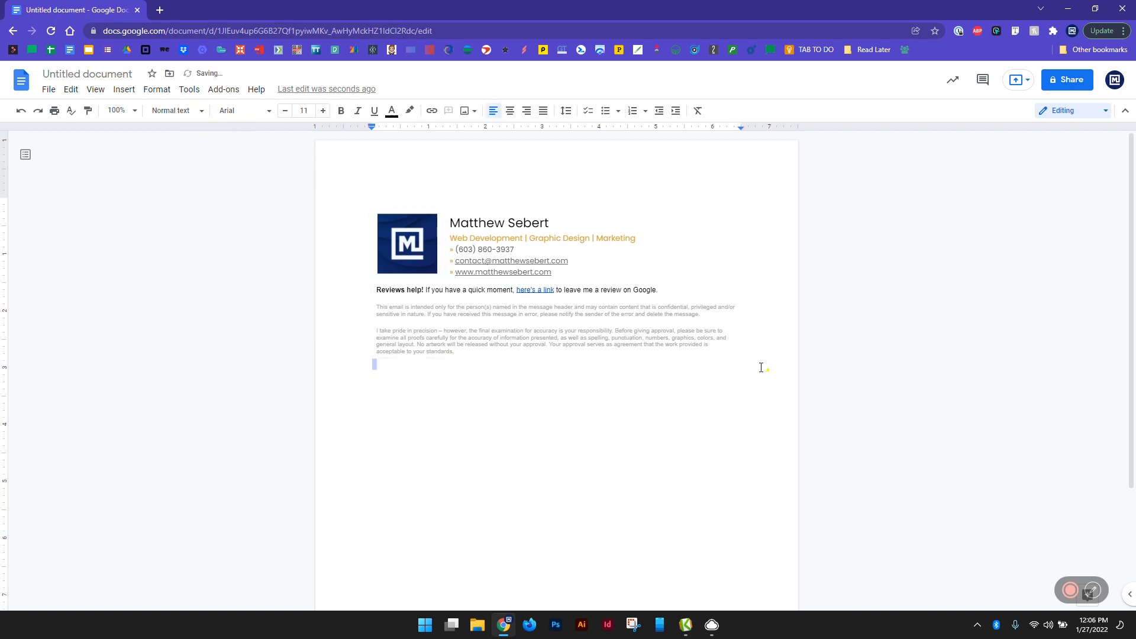
key("ctrl+a")
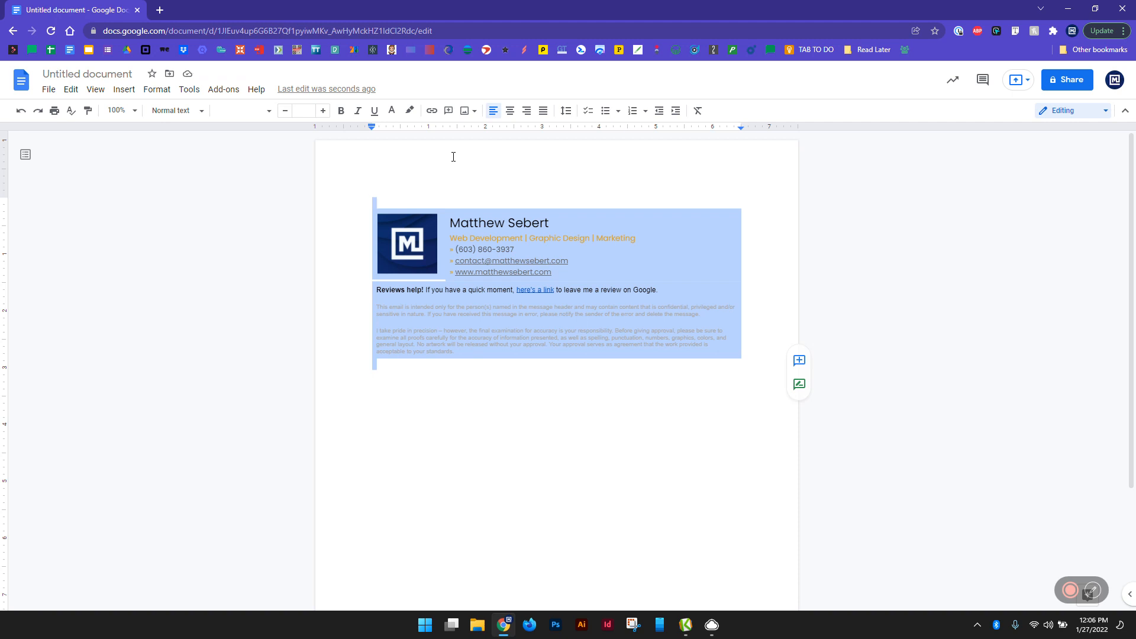
left_click(684, 628)
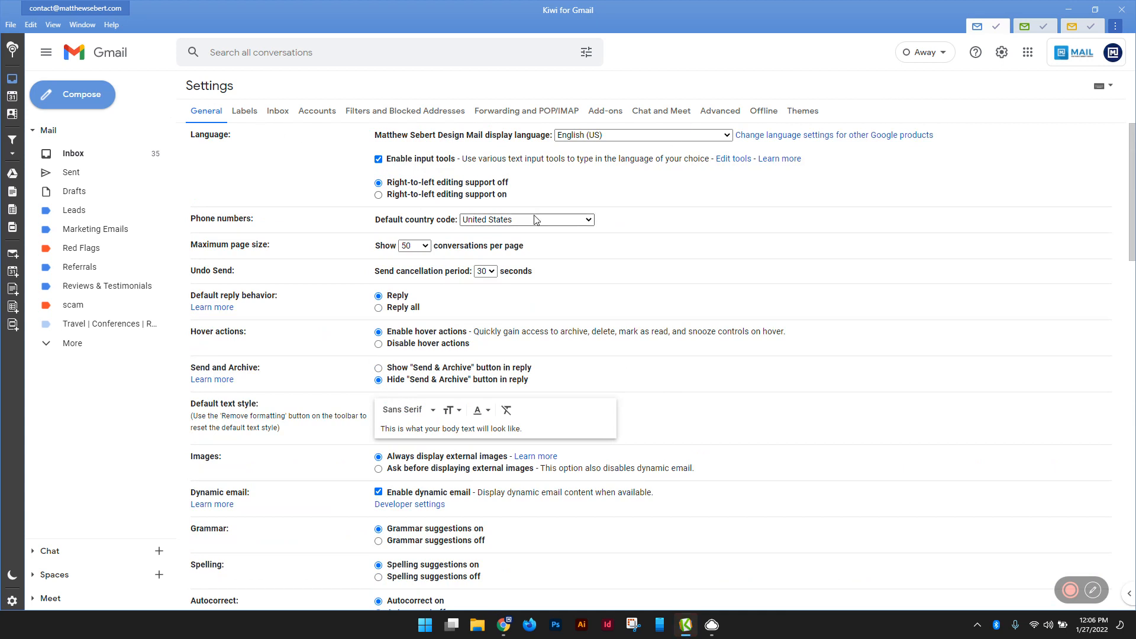
- Scroll Gmail's General settings to Signature and paste the copied signature into 'My signature'
scroll("down", 3)
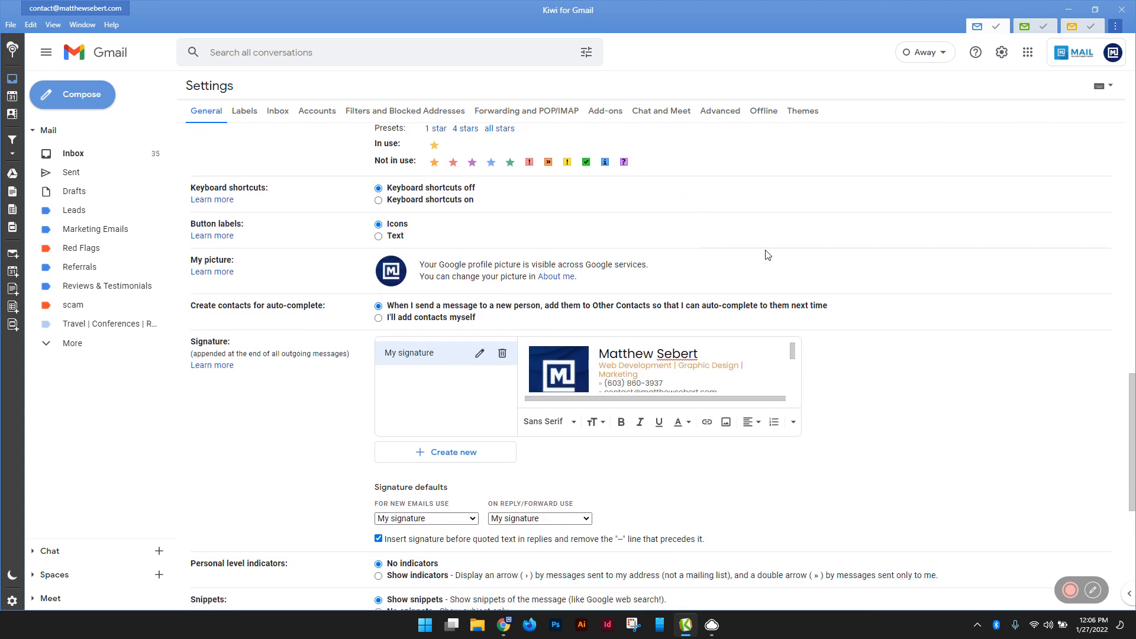
mouse_move(859, 378)
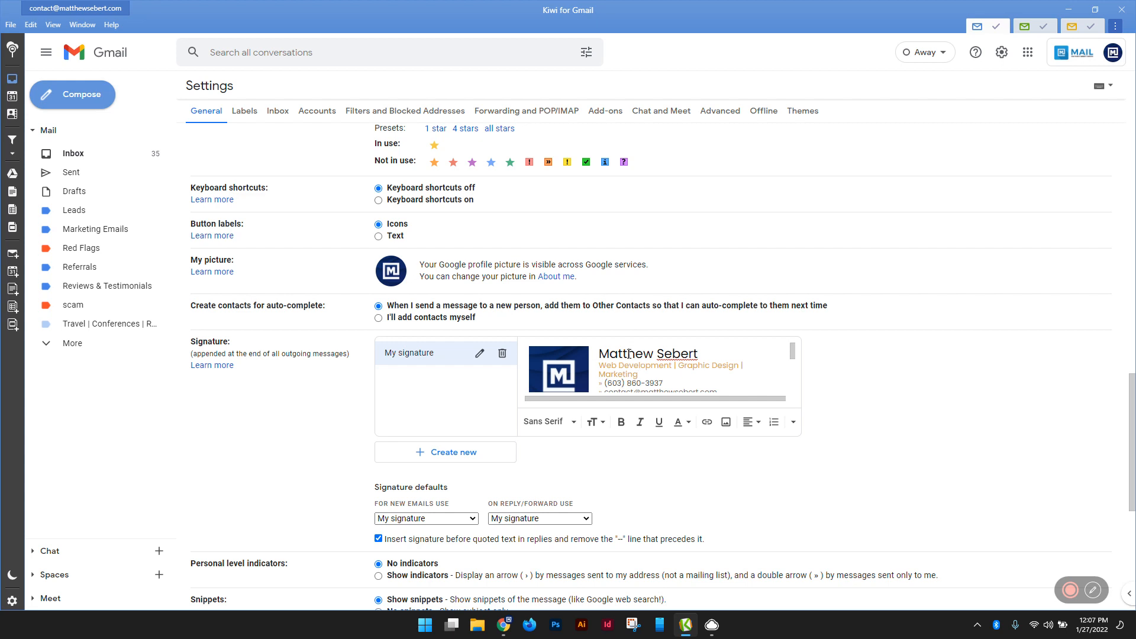
mouse_move(978, 414)
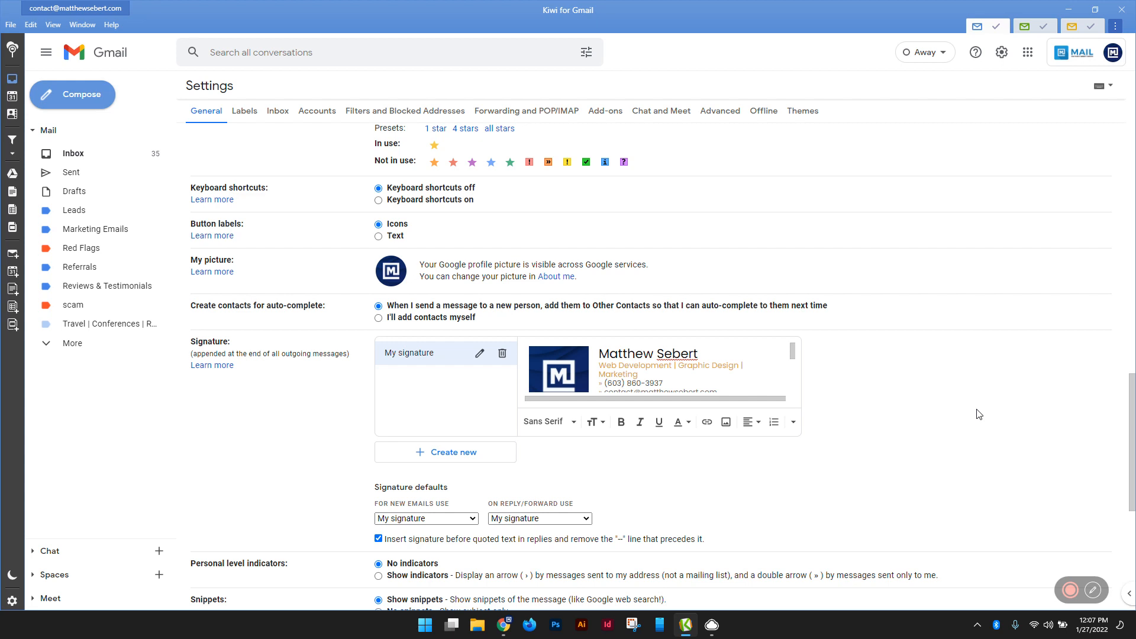